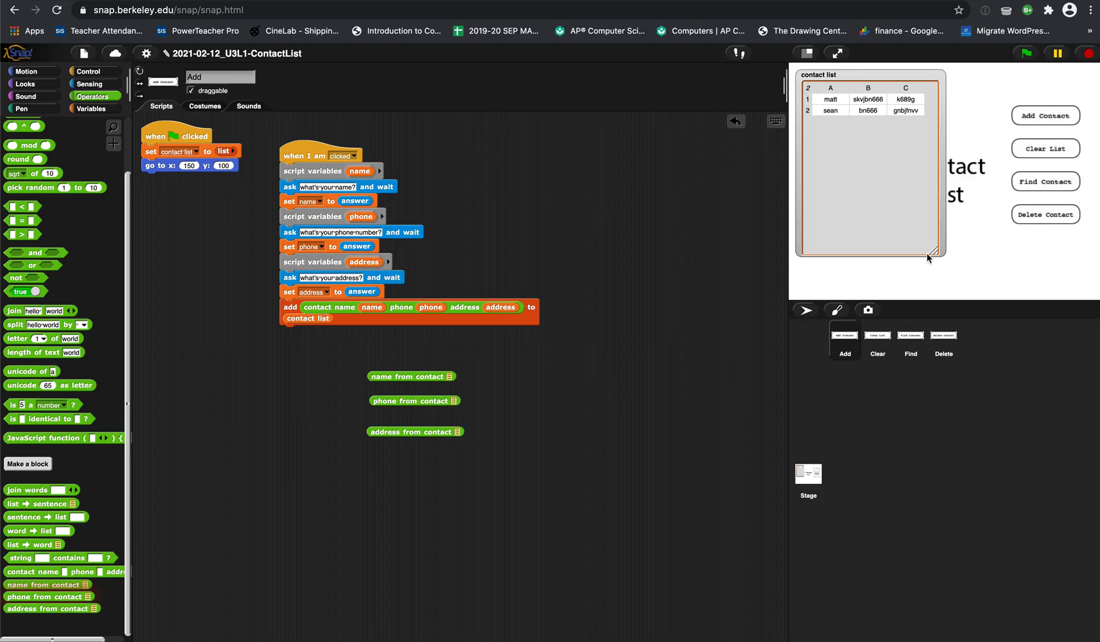
Widen the stage by dragging its divider, then reset the project so the contact list empties.
left_click_drag(937, 252, 866, 203)
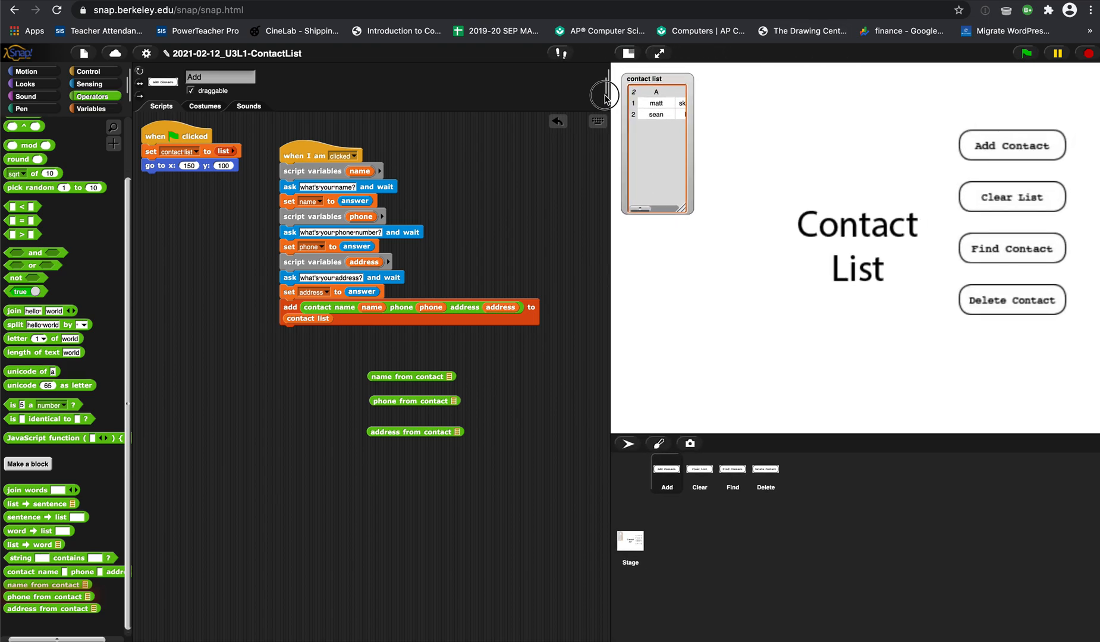
left_click(1025, 54)
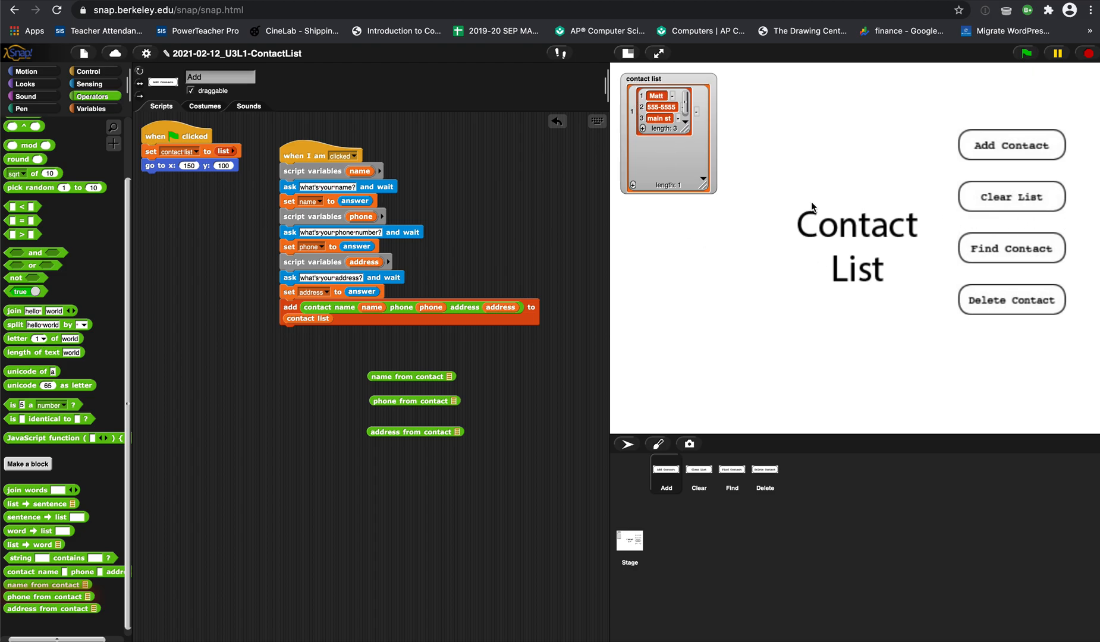
left_click(1010, 196)
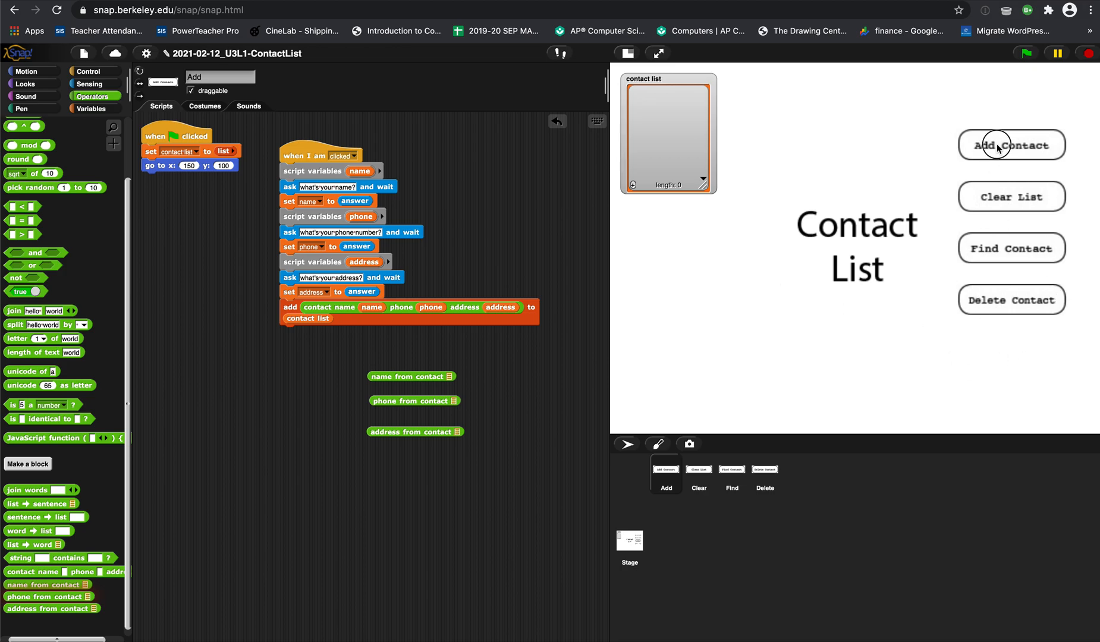
Add Matt (555-5555, Main) and Sean (South) as contacts via the Add Contact prompts.
left_click(1010, 145)
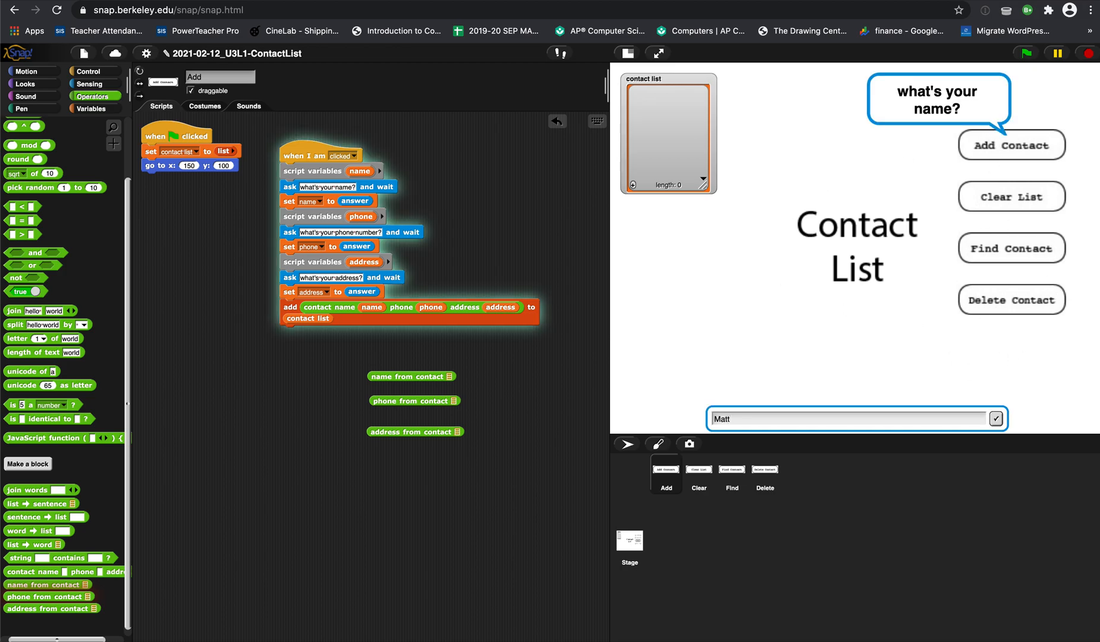
type("555-5555")
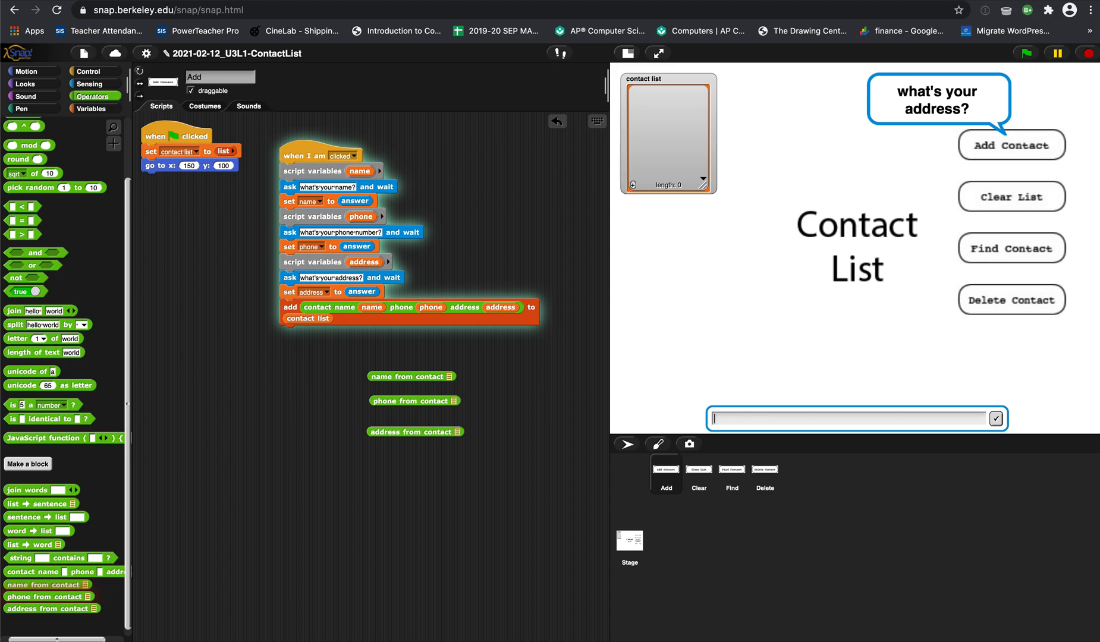
type("Main St")
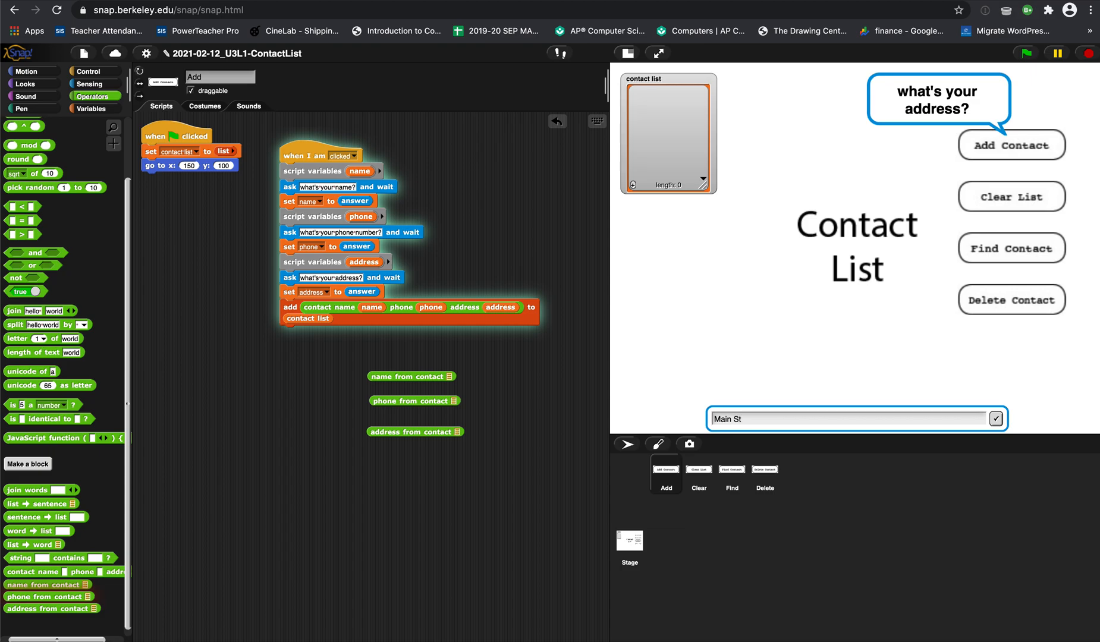
left_click(995, 417)
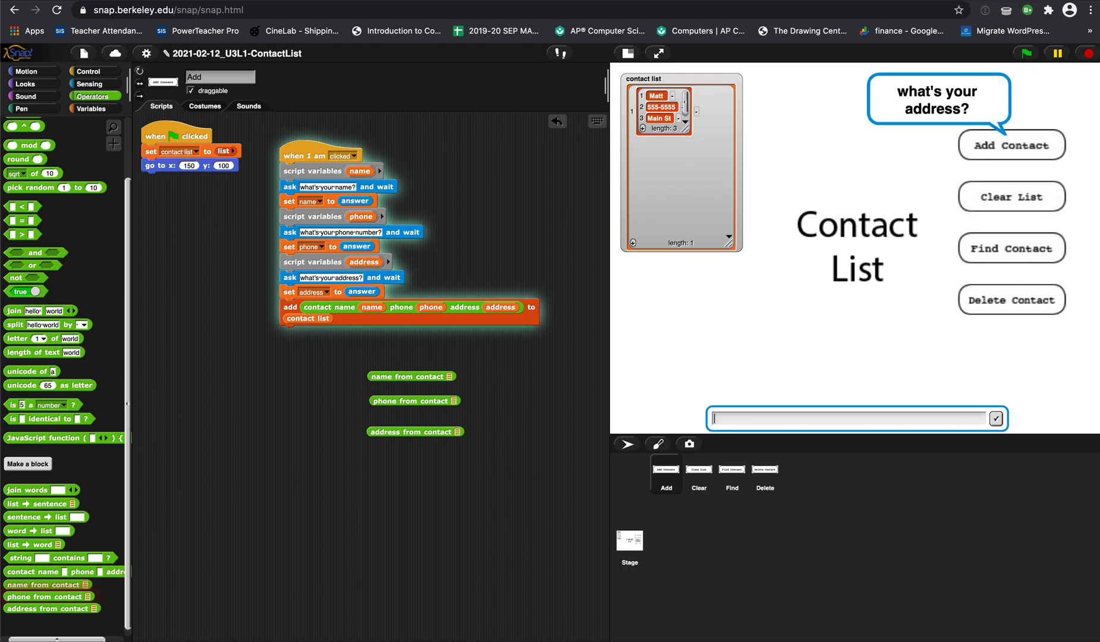
type("South")
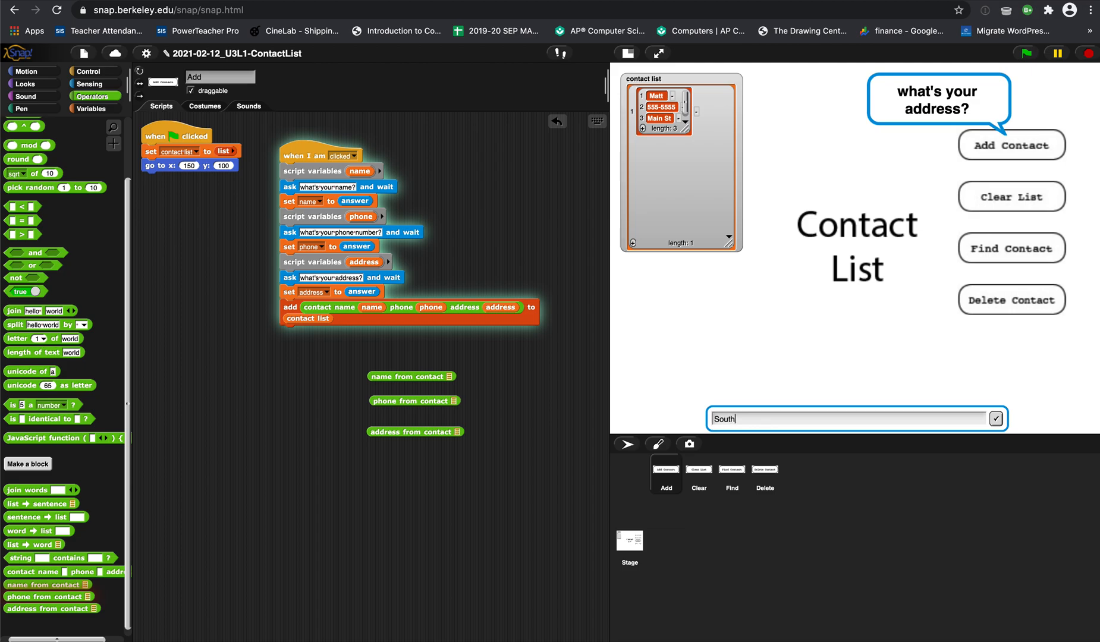
left_click(995, 418)
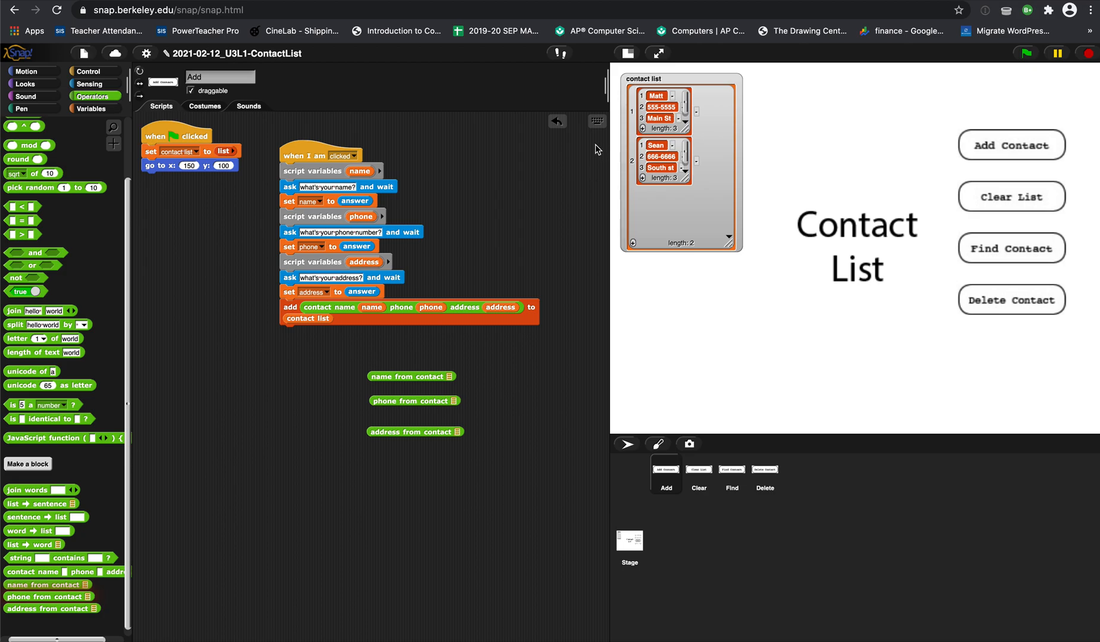
mouse_move(362, 377)
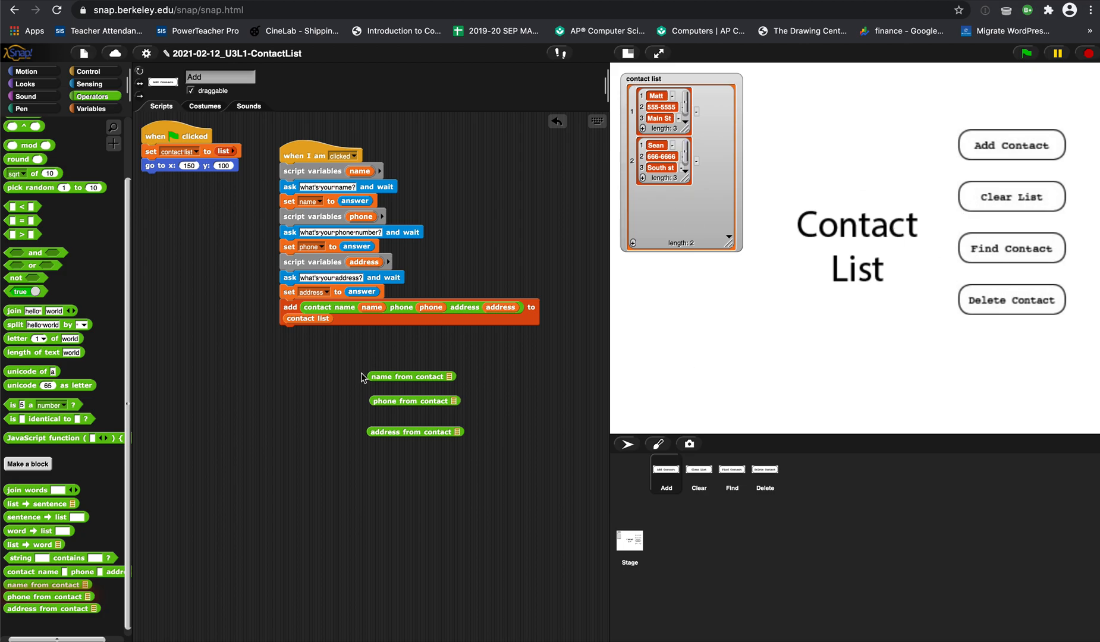
mouse_move(603, 91)
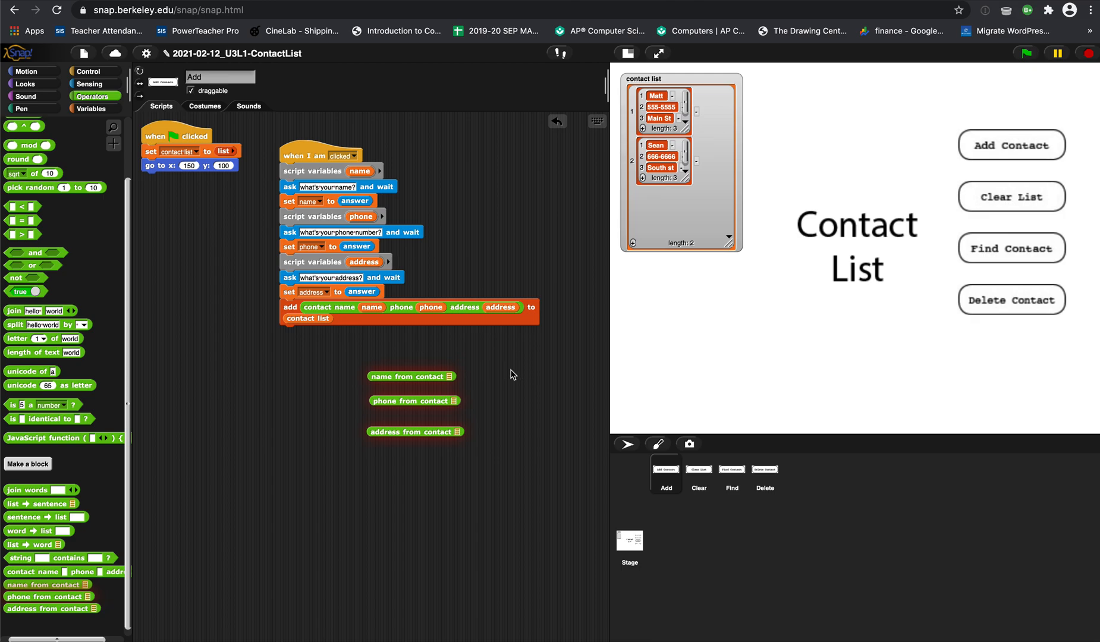
Place an item-of-list block from Variables and test the name and address reporters on a sample contact.
left_click(89, 108)
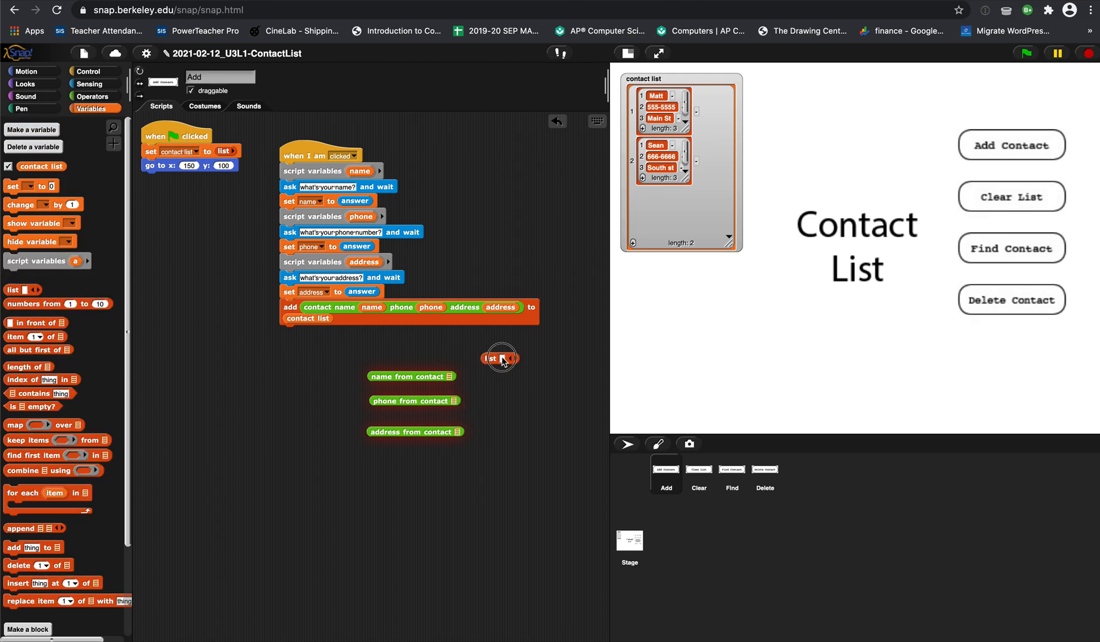
left_click(494, 358)
type("matt")
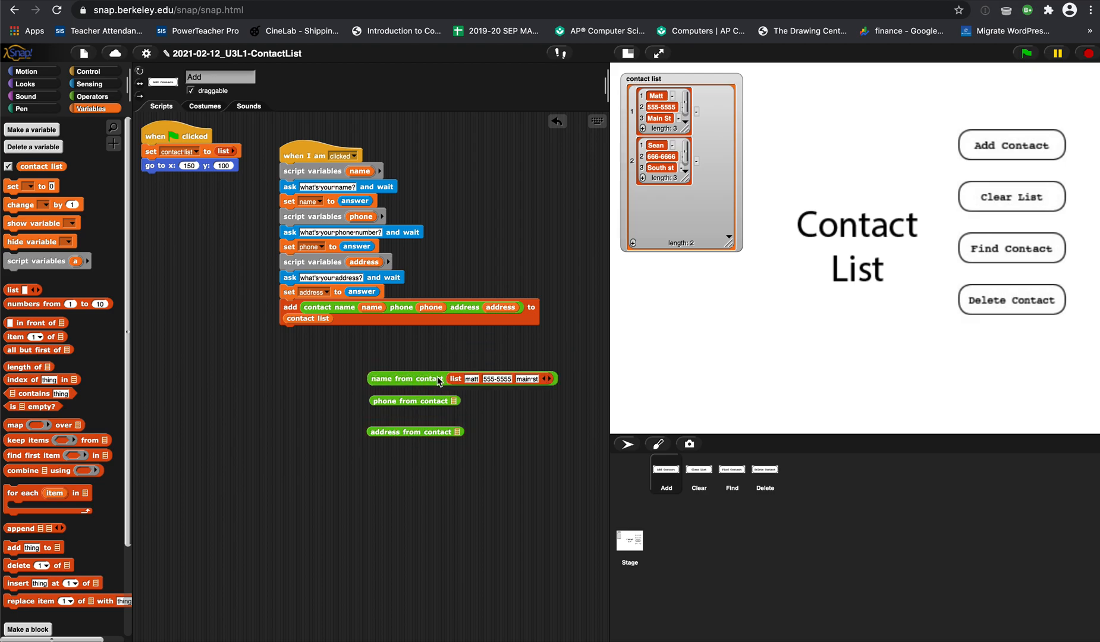
mouse_move(554, 379)
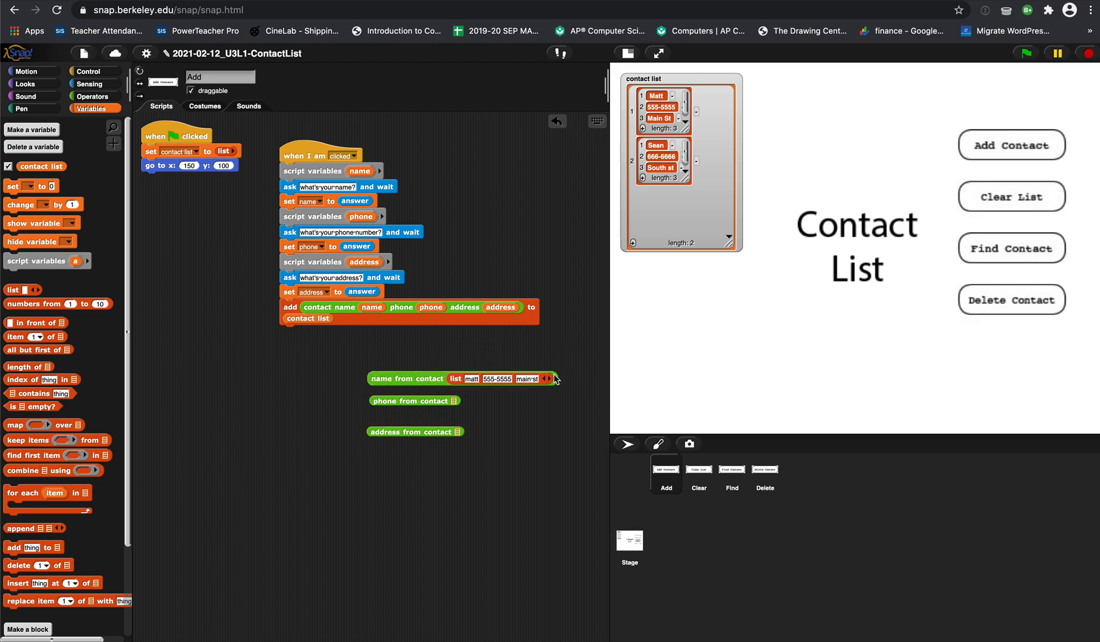
left_click(406, 379)
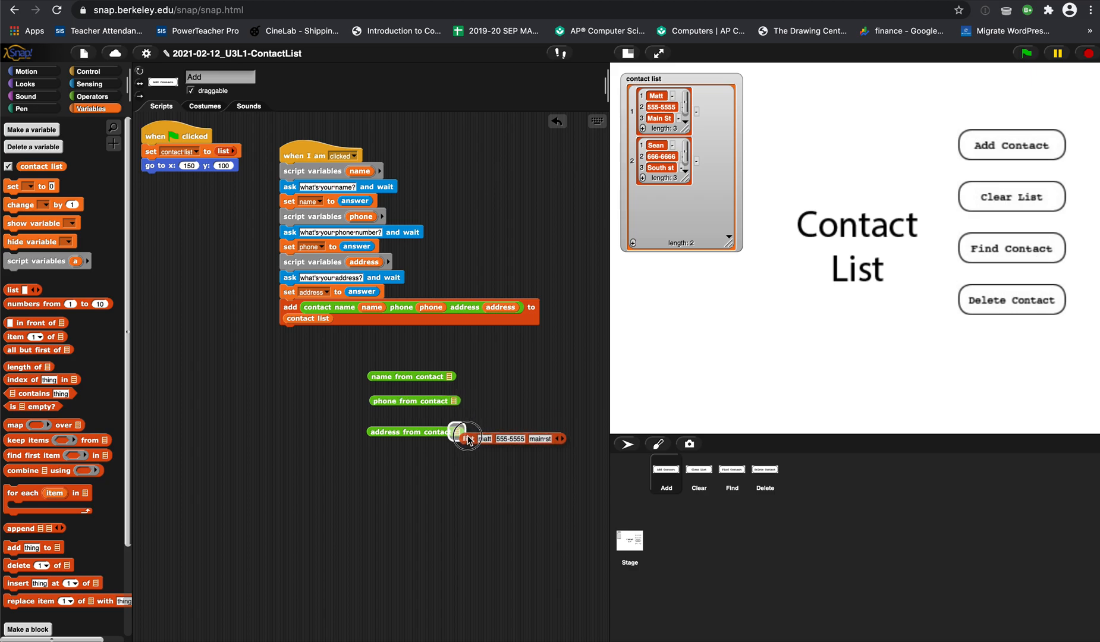
left_click(410, 433)
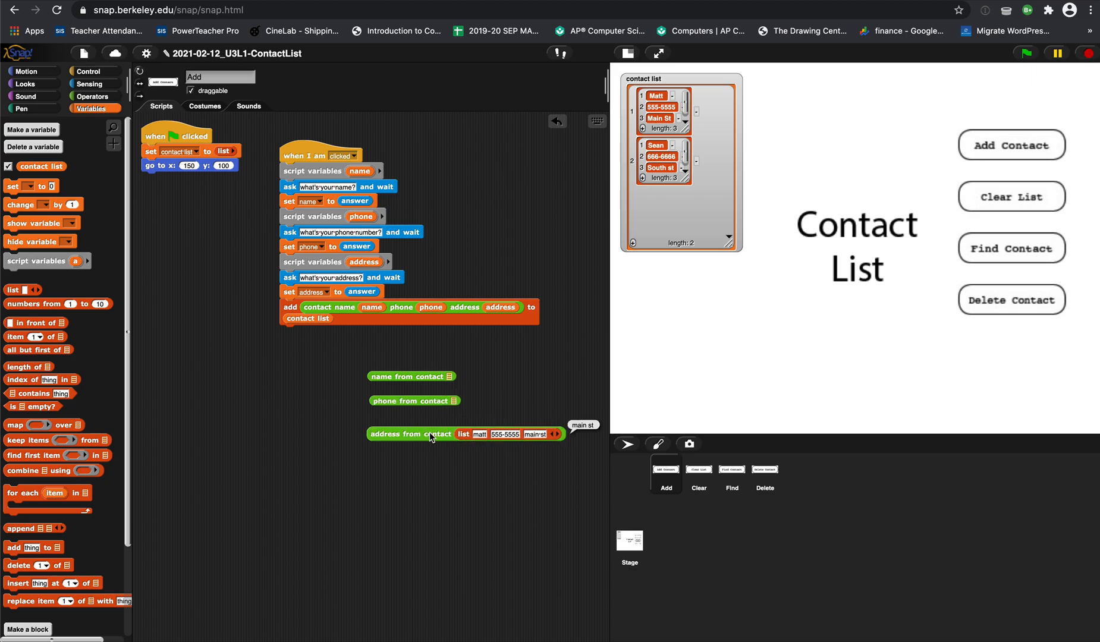
mouse_move(343, 427)
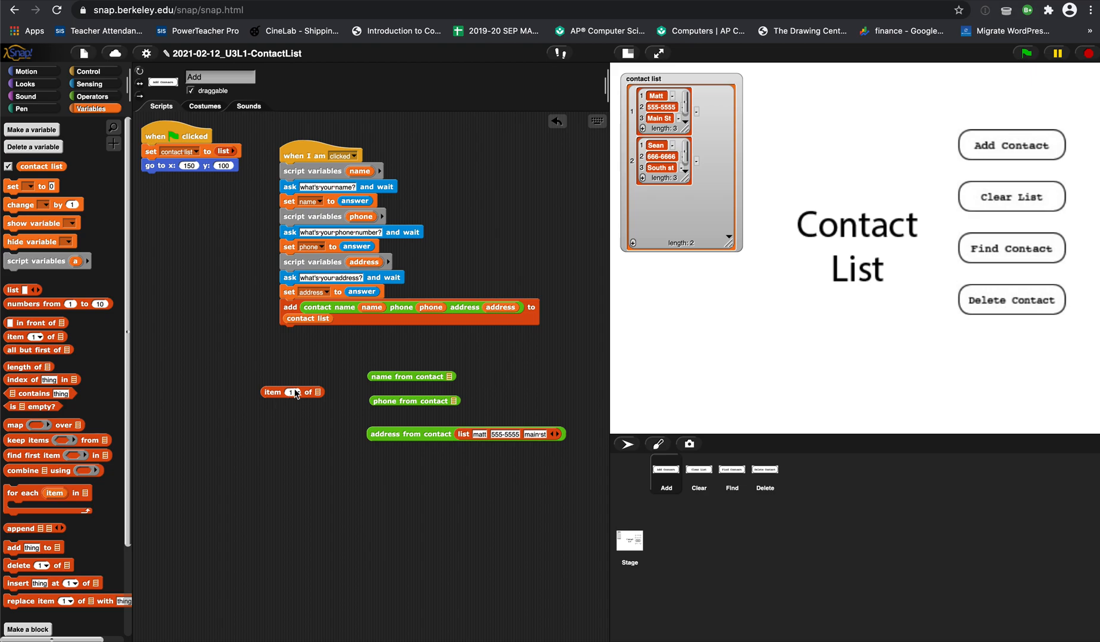
mouse_move(429, 445)
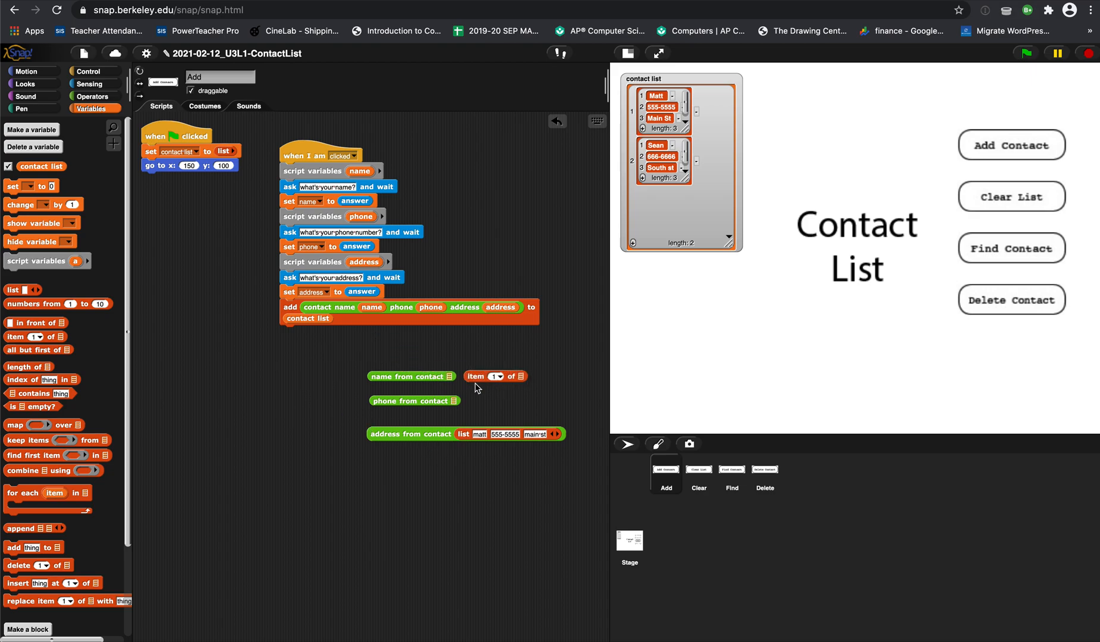
right_click(494, 376)
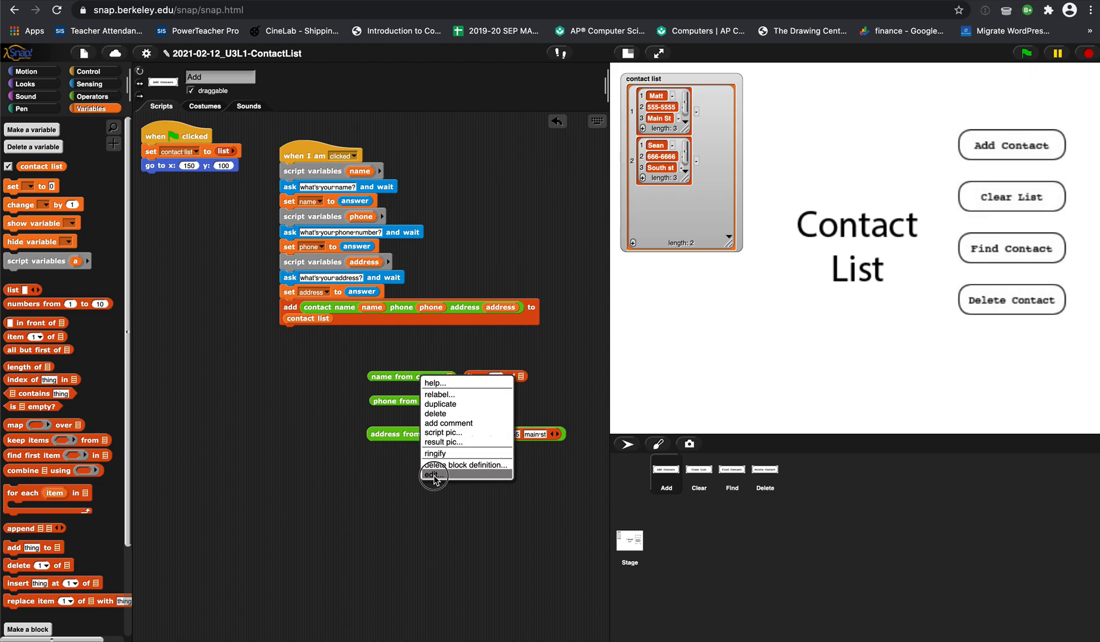
left_click(432, 475)
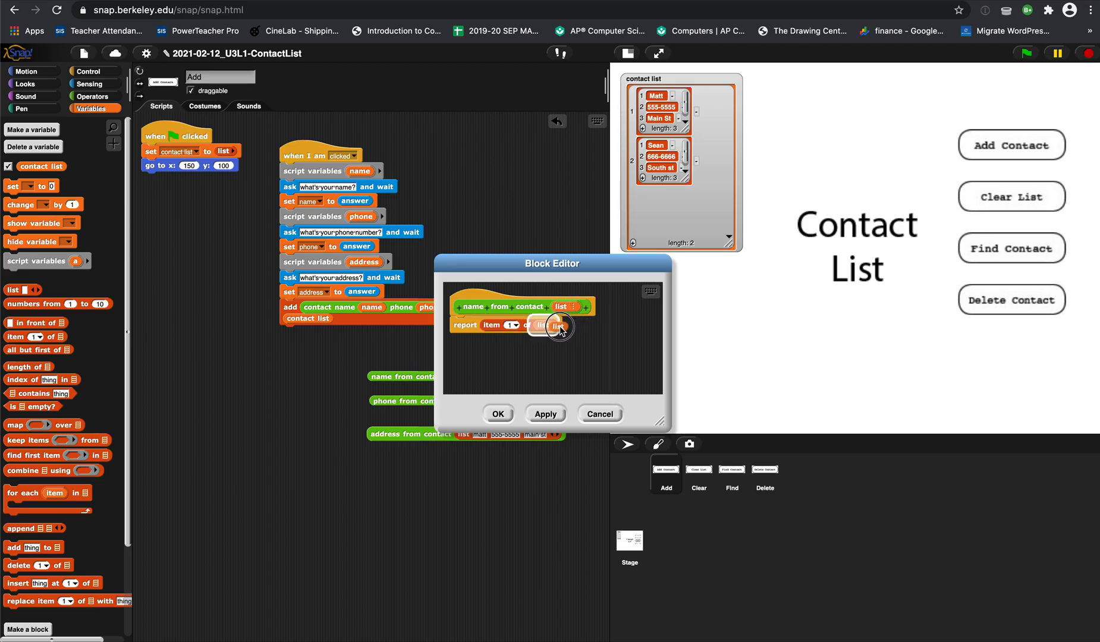
left_click(498, 413)
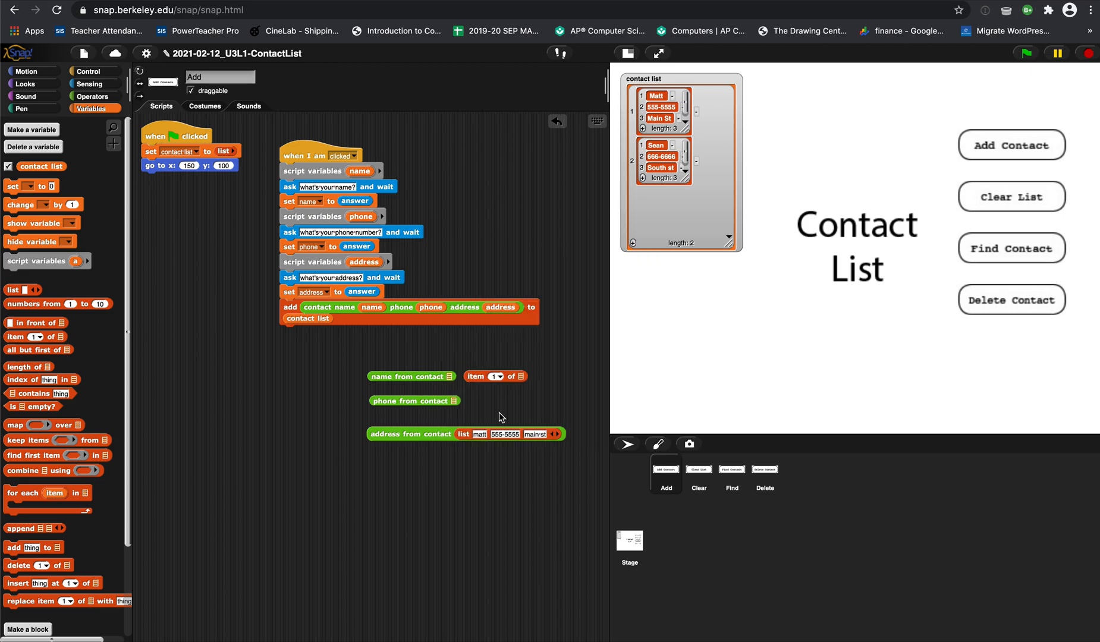
Create a custom reporter block named 'name from contact' through make a block.
right_click(499, 416)
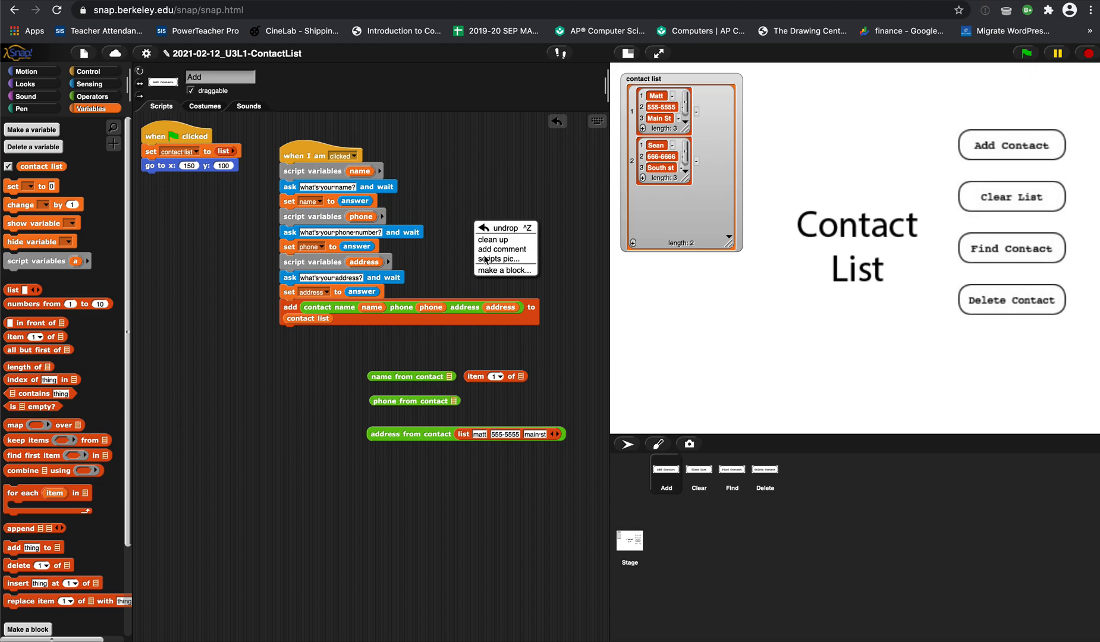
left_click(503, 271)
type("name")
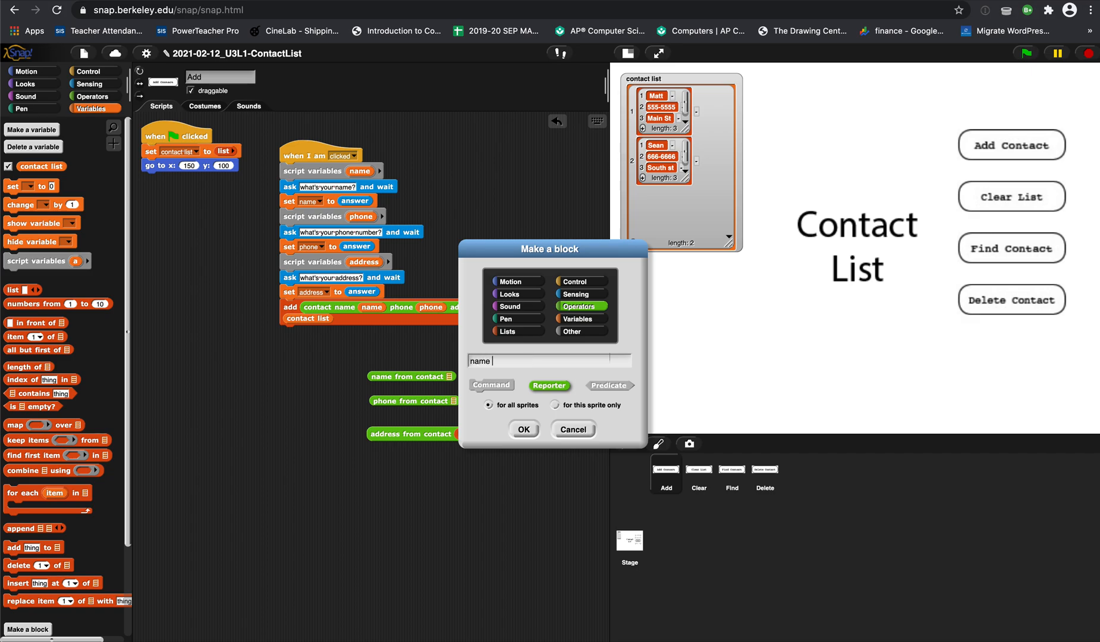
type("from contact")
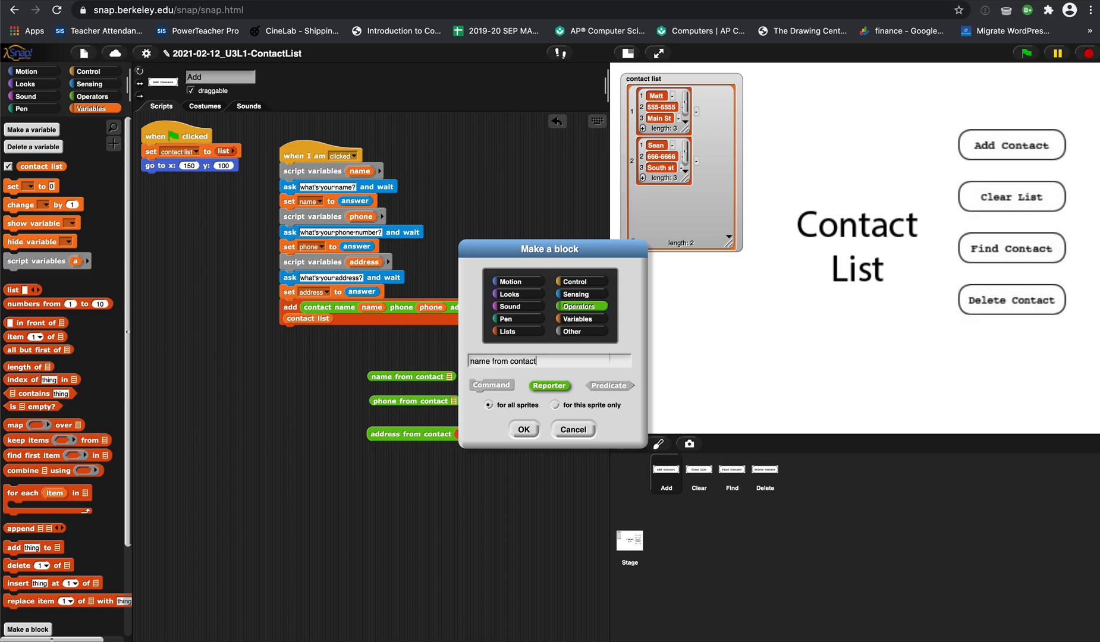
left_click(523, 428)
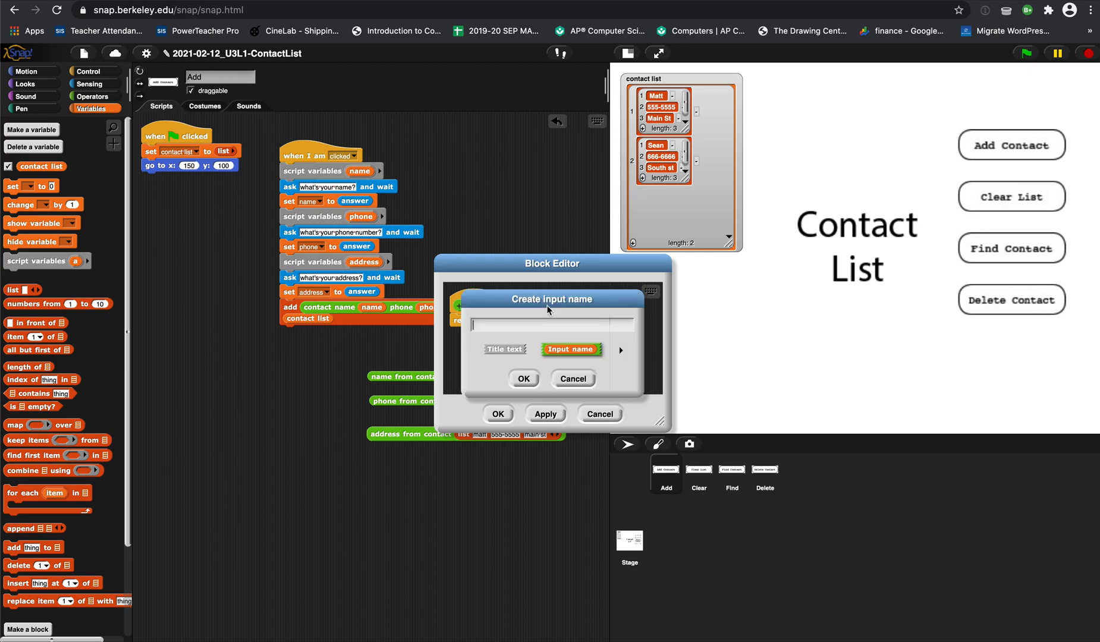
Add a List-type input 'list', drop it into item 1's list slot, and close the editor.
type("list")
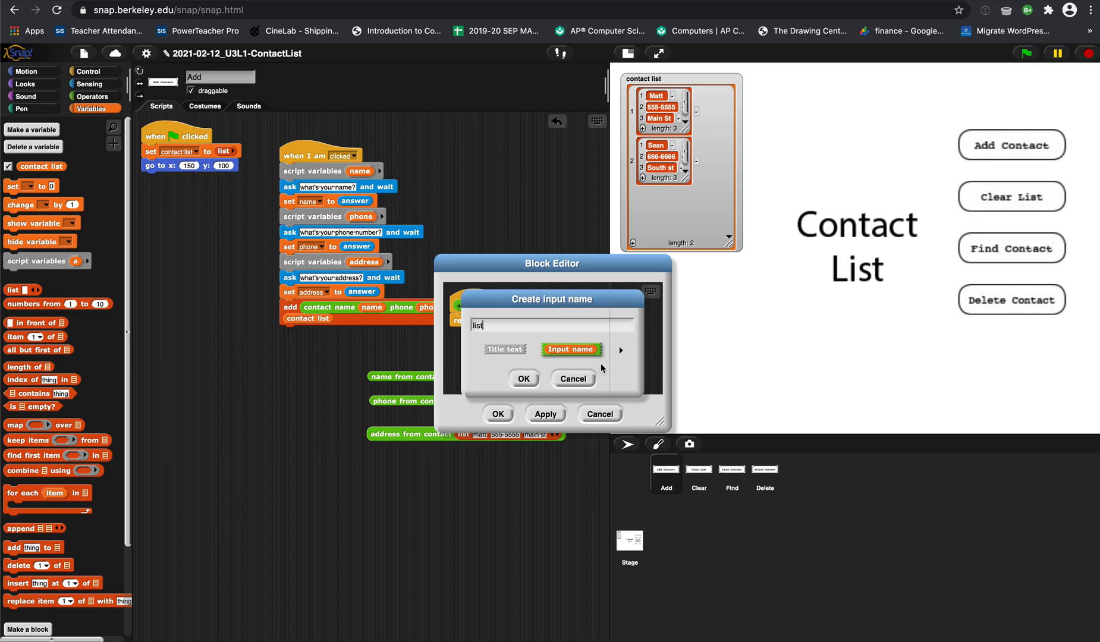
left_click(620, 350)
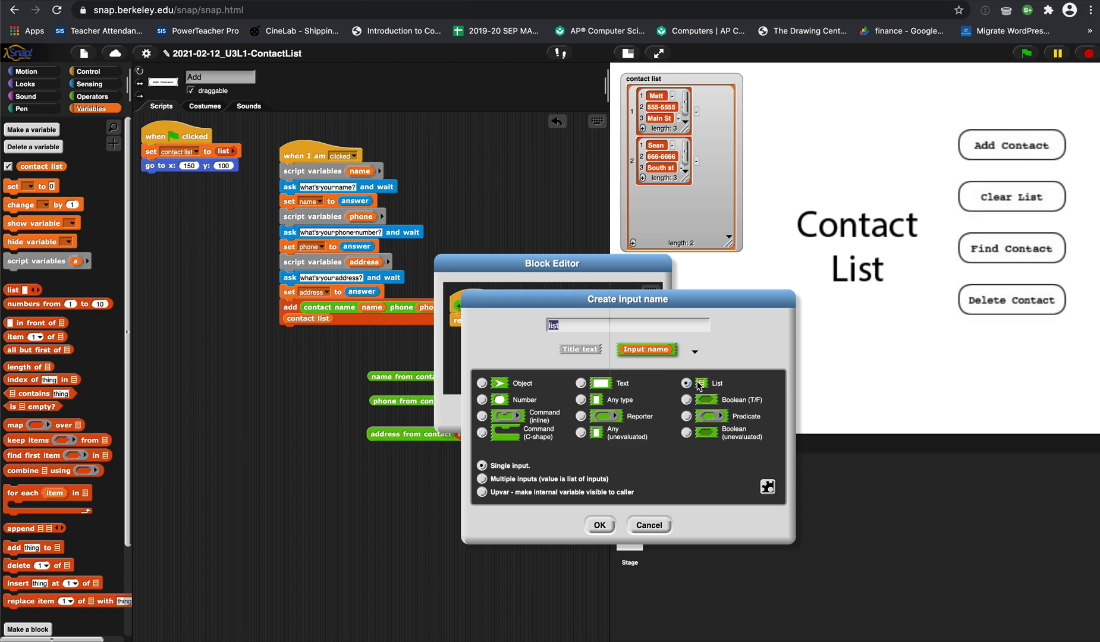
left_click(598, 525)
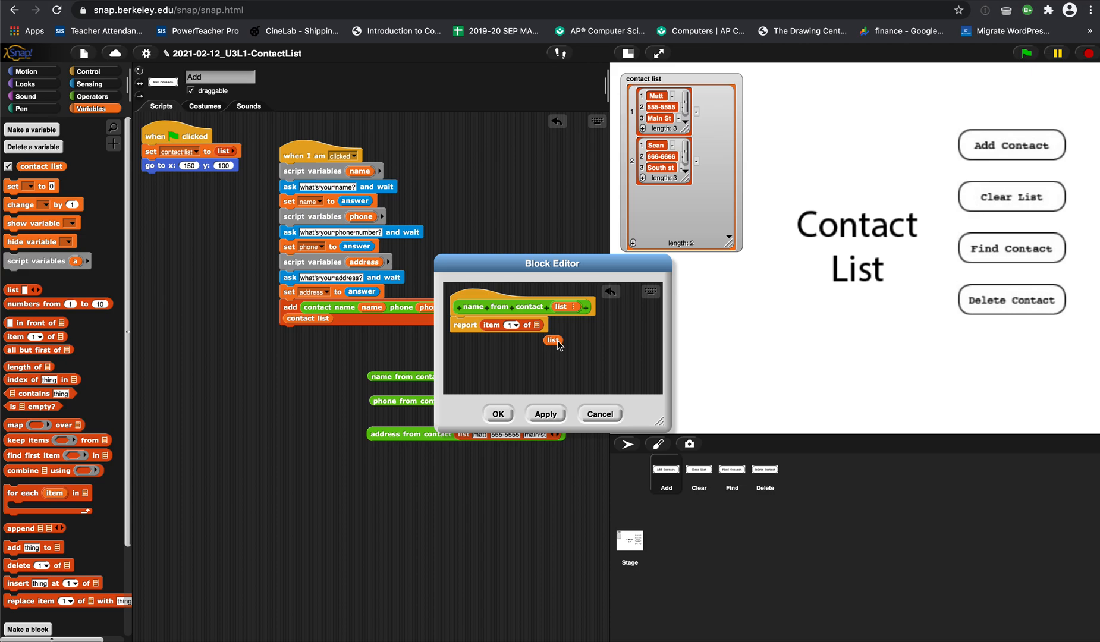
left_click_drag(554, 340, 544, 325)
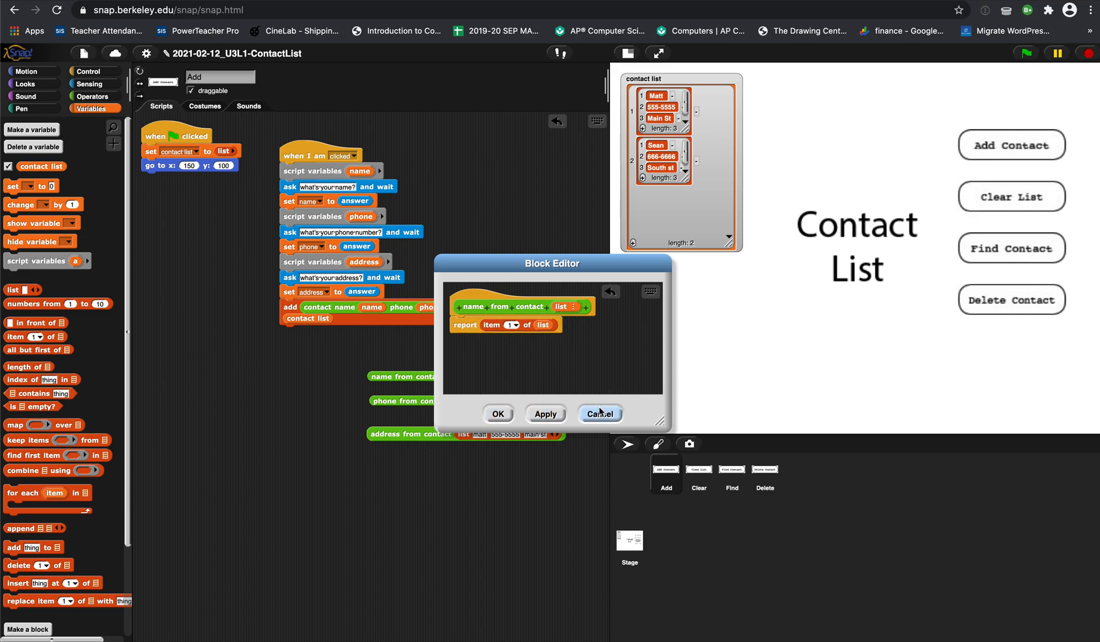
left_click(598, 413)
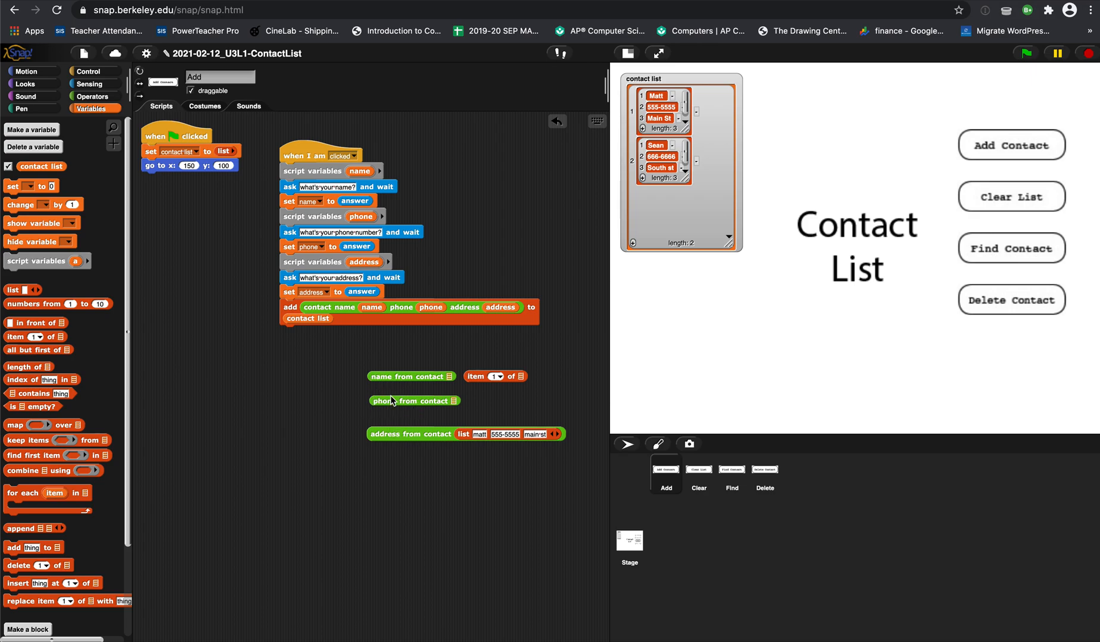
mouse_move(375, 448)
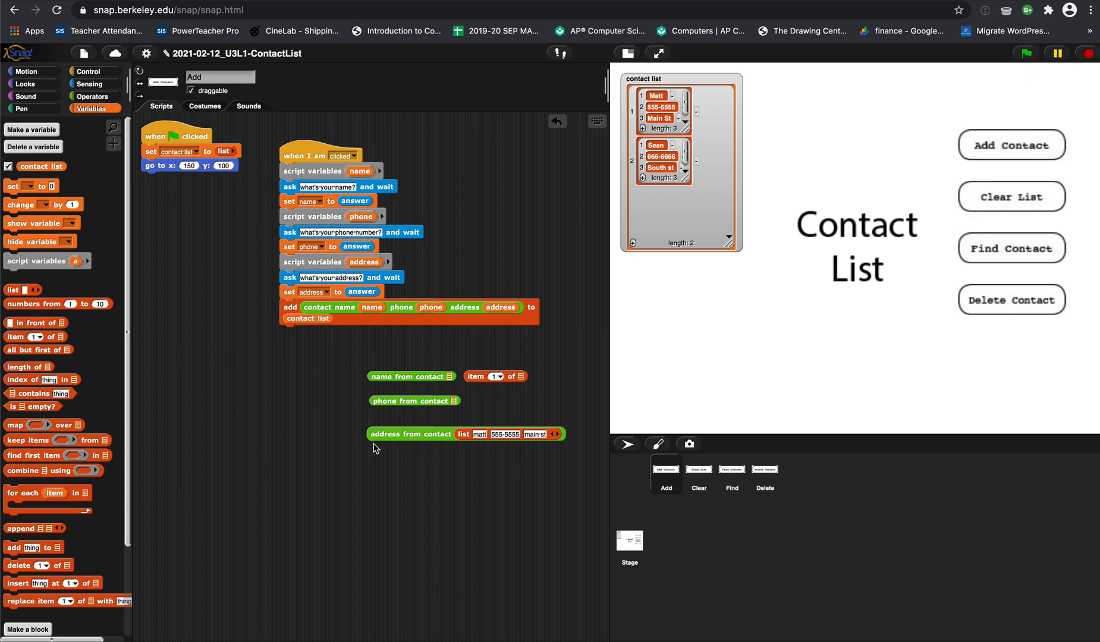
mouse_move(477, 443)
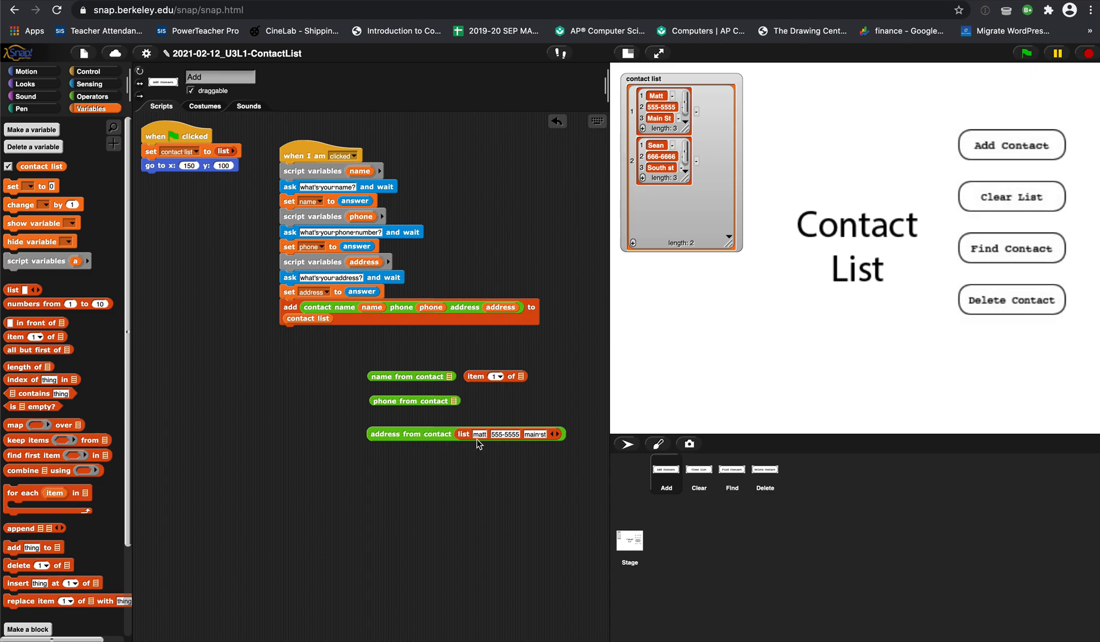